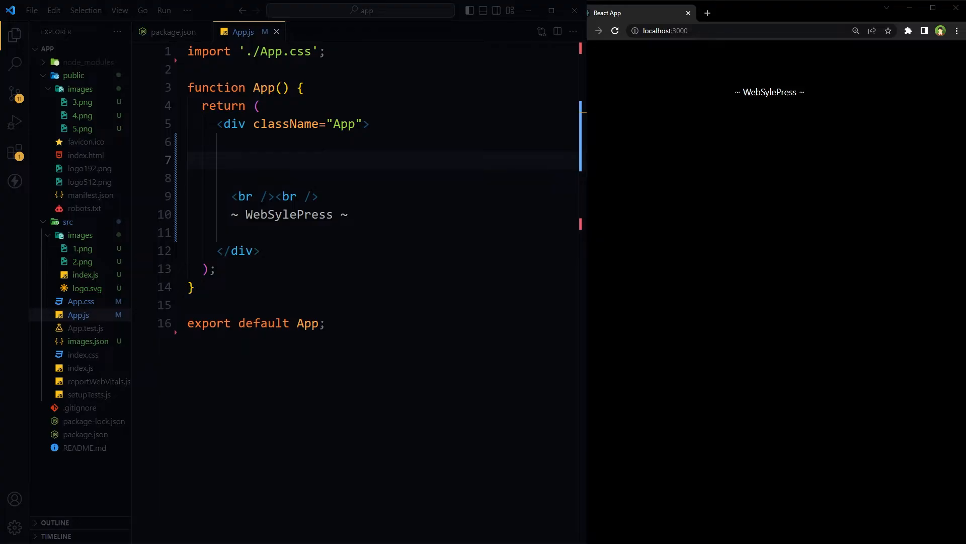
- Preview the numbered PNGs in src/images and public/images, then return to App.js
click(175, 32)
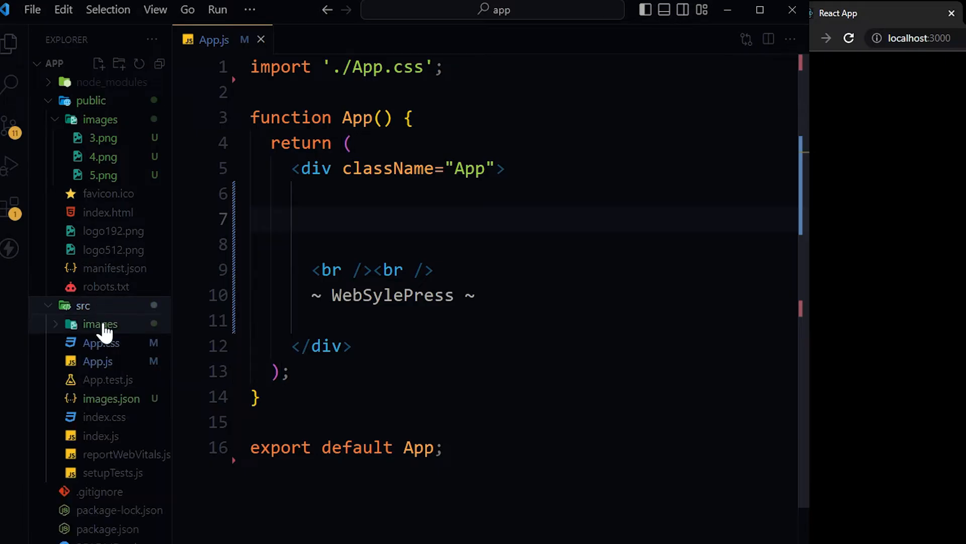
click(99, 323)
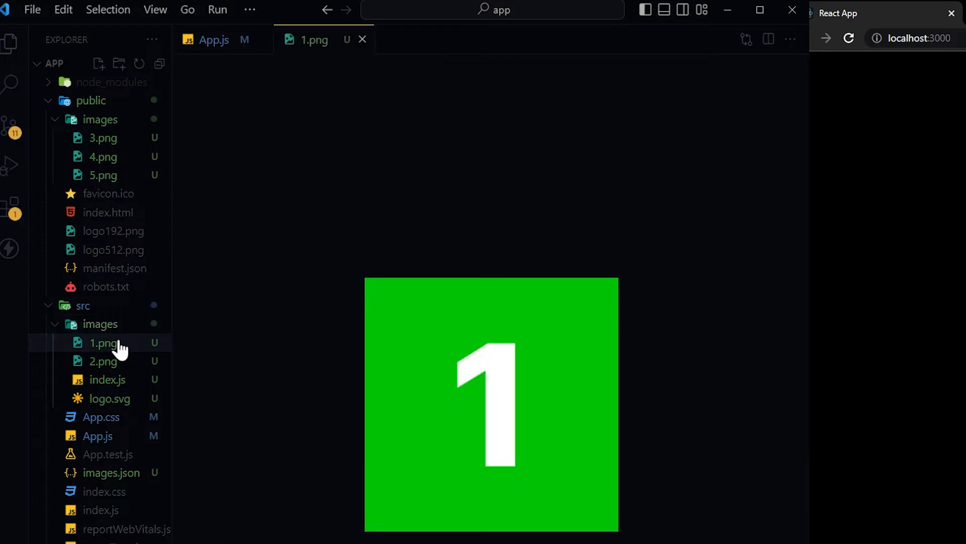
click(103, 361)
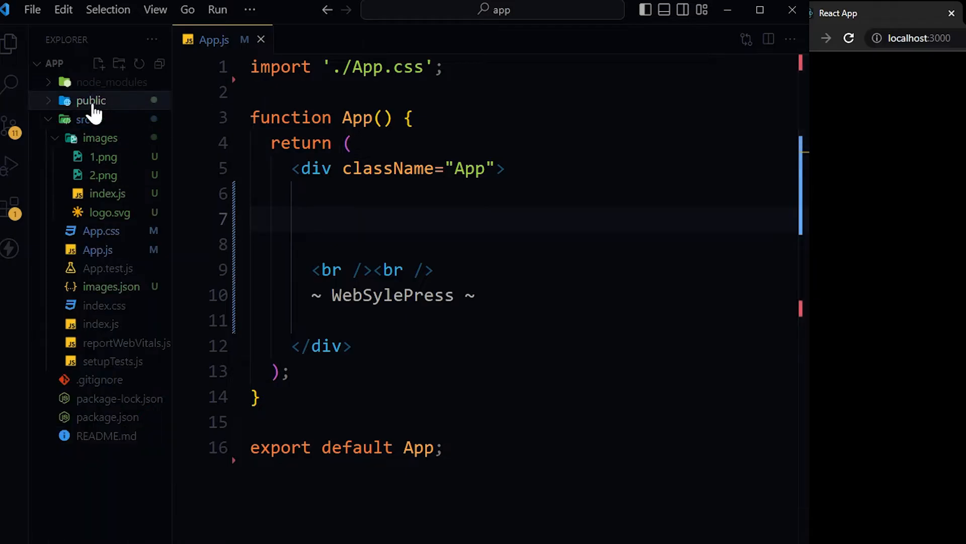
click(90, 100)
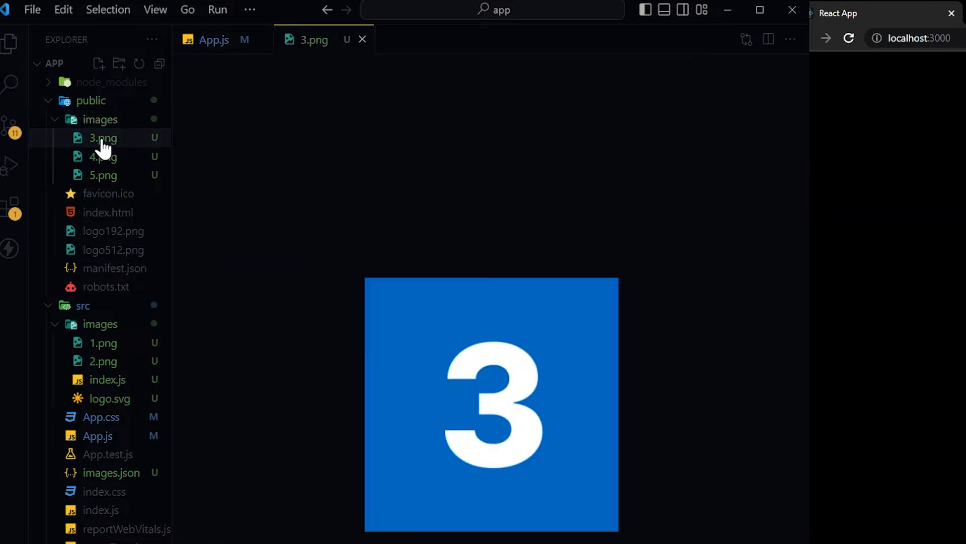
click(96, 156)
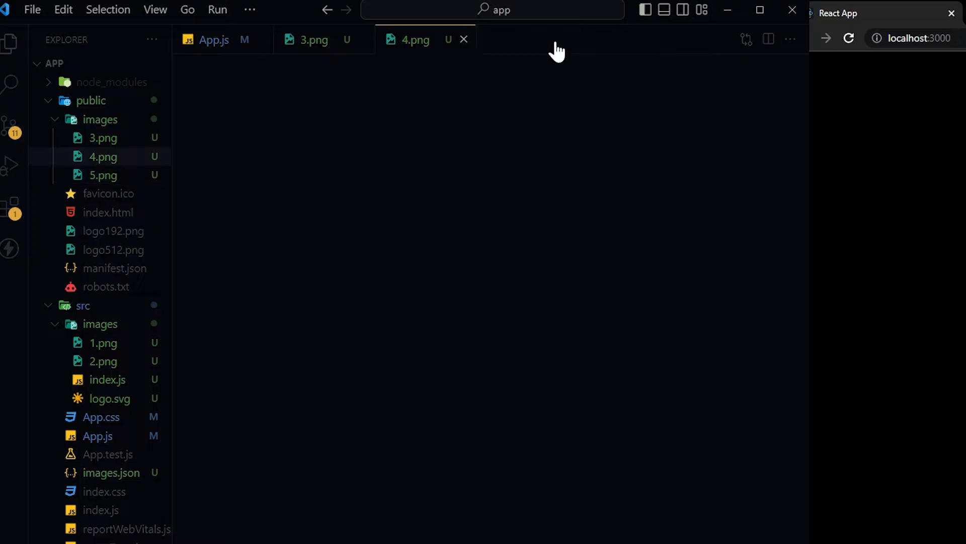
click(213, 39)
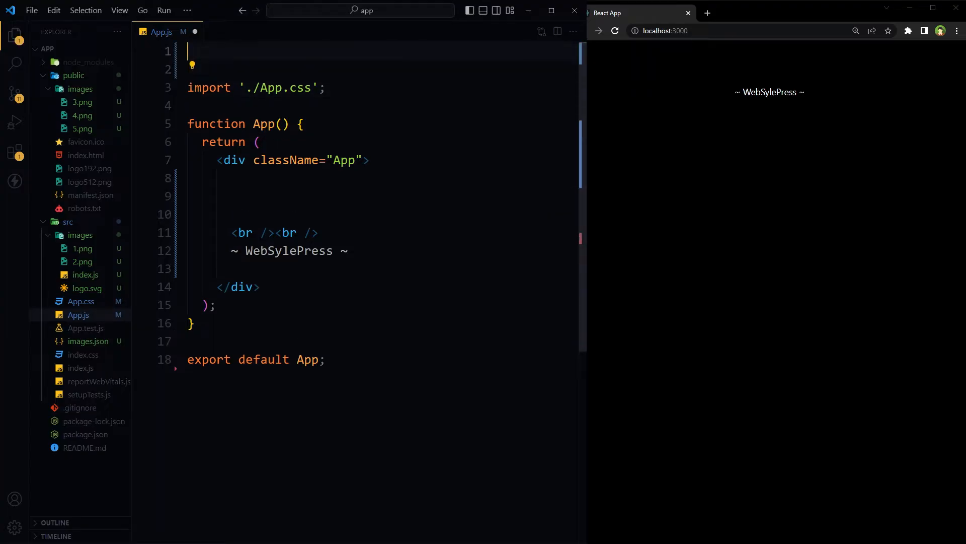
- Import logo from './images/logo.svg' and render <img src={logo} alt="" /> inside the App div
text(import logo from './images/logo.svg';)
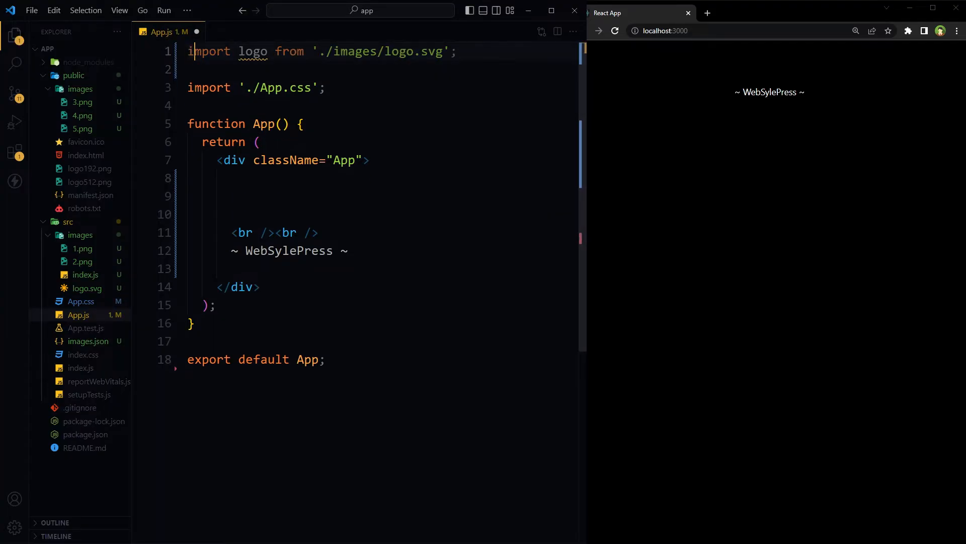
double_click(253, 51)
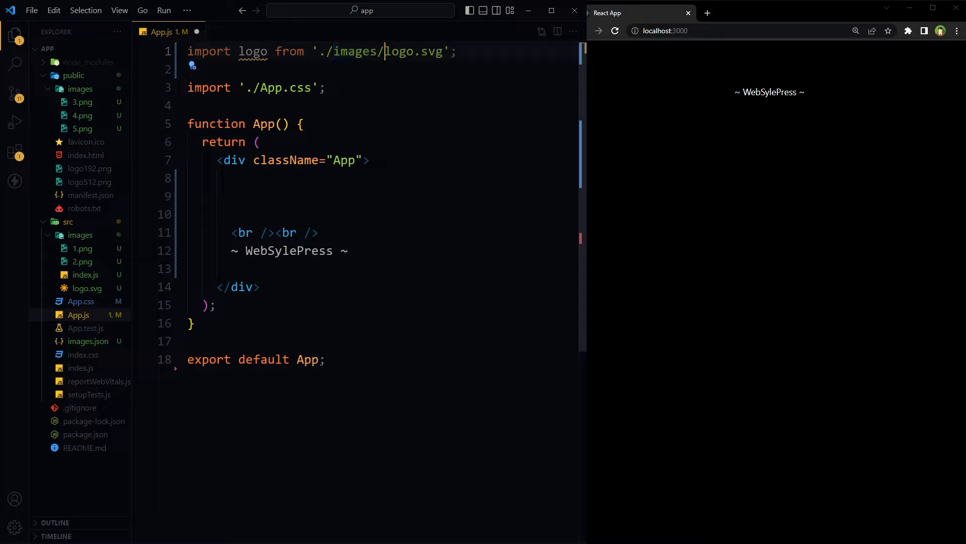
double_click(413, 52)
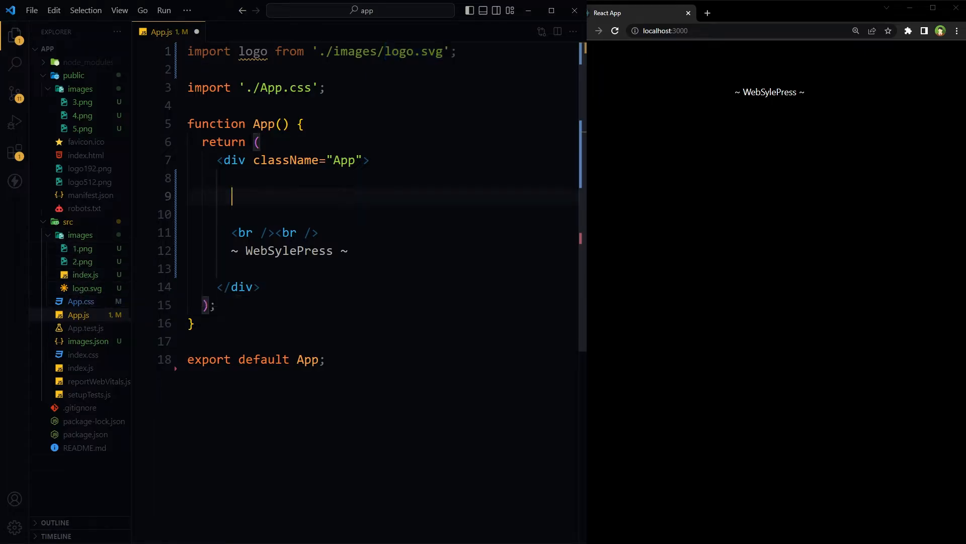
text(<img src={logo} alt="" />)
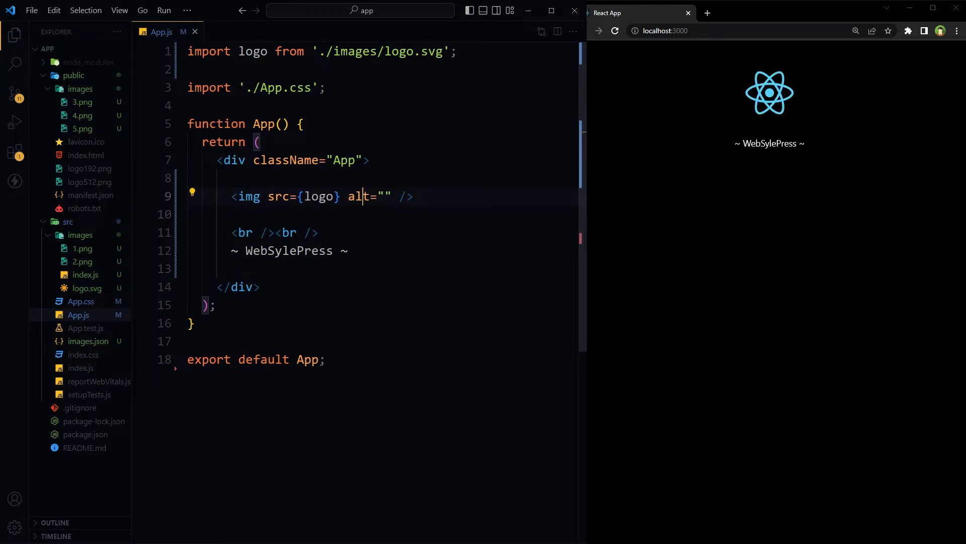
double_click(318, 196)
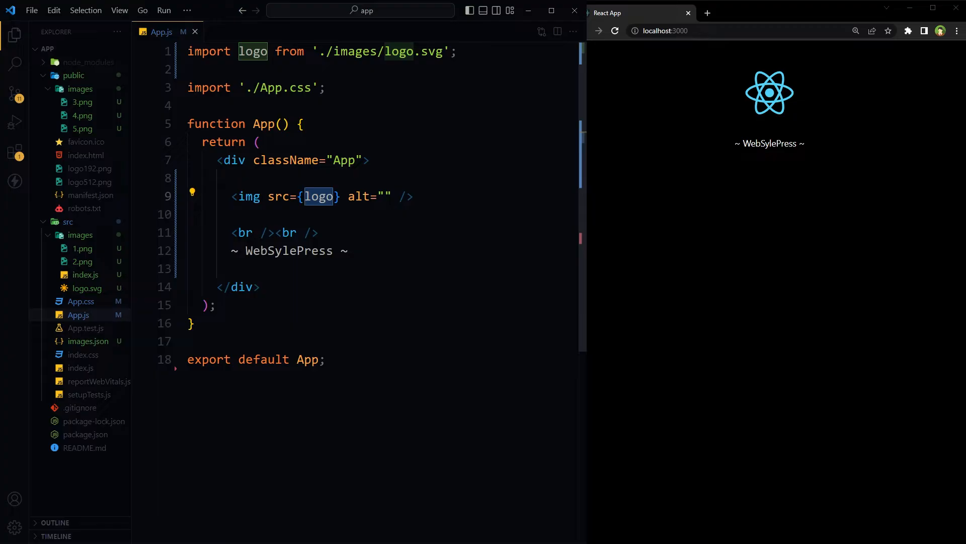
- Render an img using require('./images/1.png'), then switch to the empty src/images/index.js
text(<img src={ require('./images/1.png') } alt="" />)
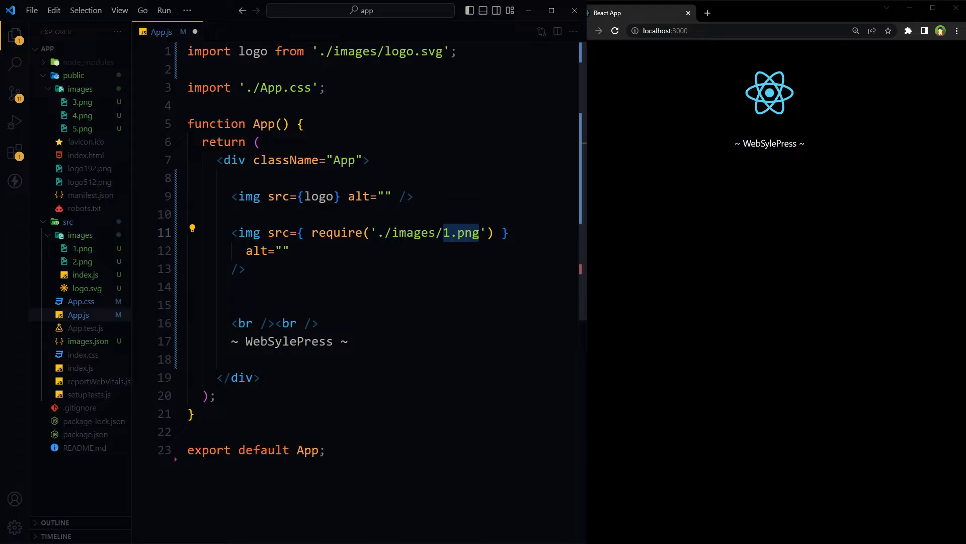
mouse_move(80, 248)
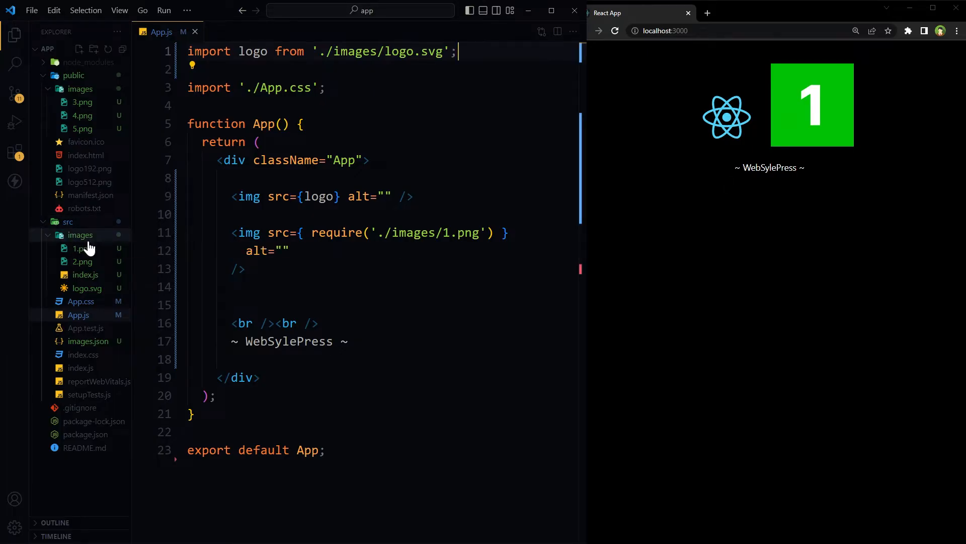
click(84, 275)
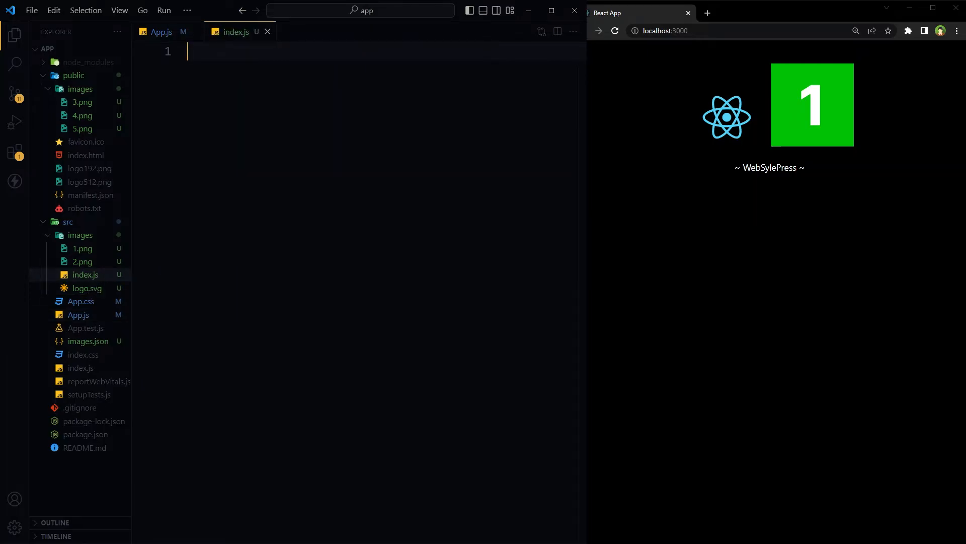
- Define IMAGES with imgOne and imgTwo requiring 1.png and 2.png, export it as default, and return to App.js
text(const IMAGES = {})
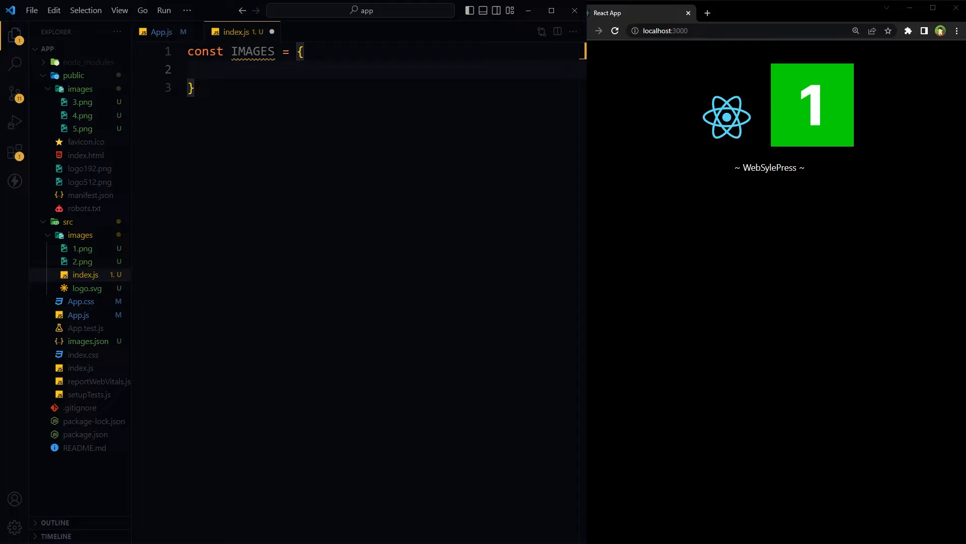
text(imgOne: require('./1.png'),)
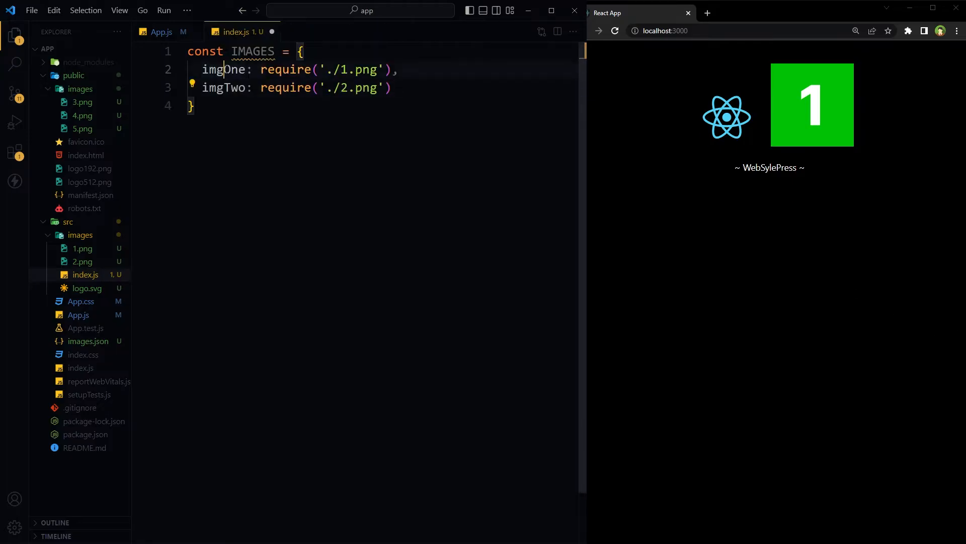
double_click(224, 88)
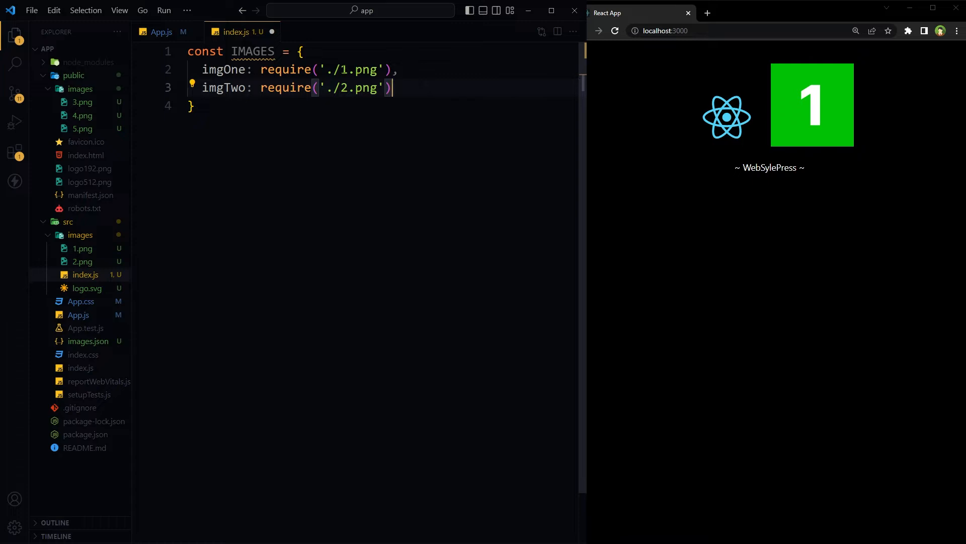
double_click(285, 70)
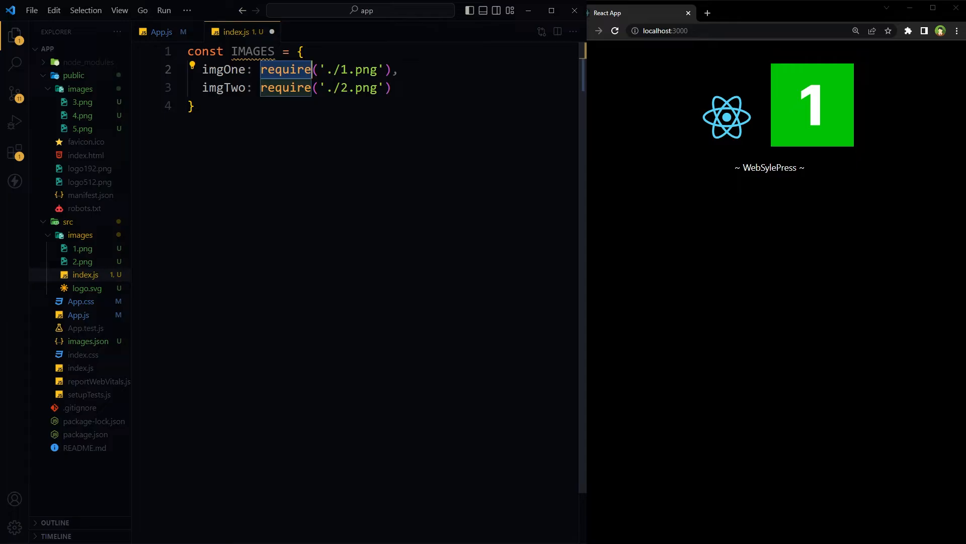
text(export default IMAGES;)
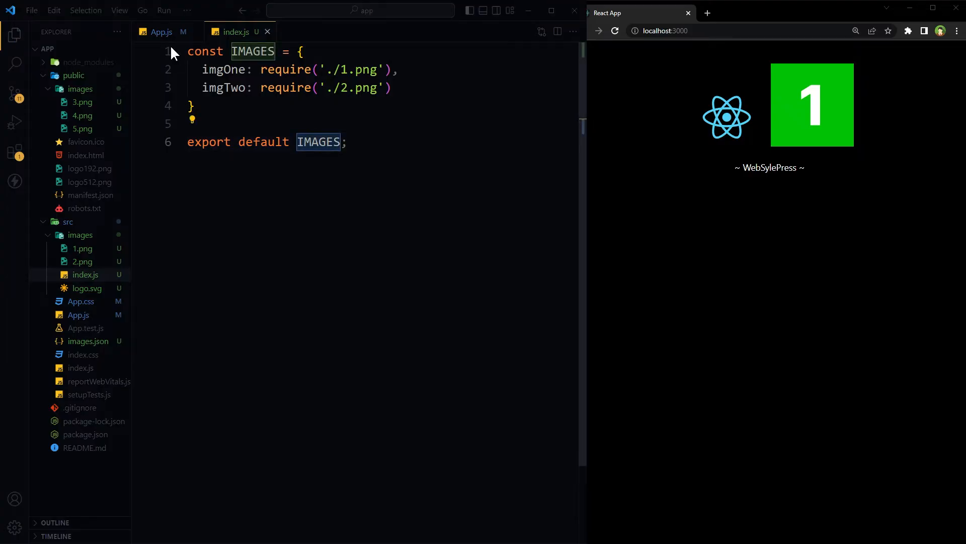
click(161, 32)
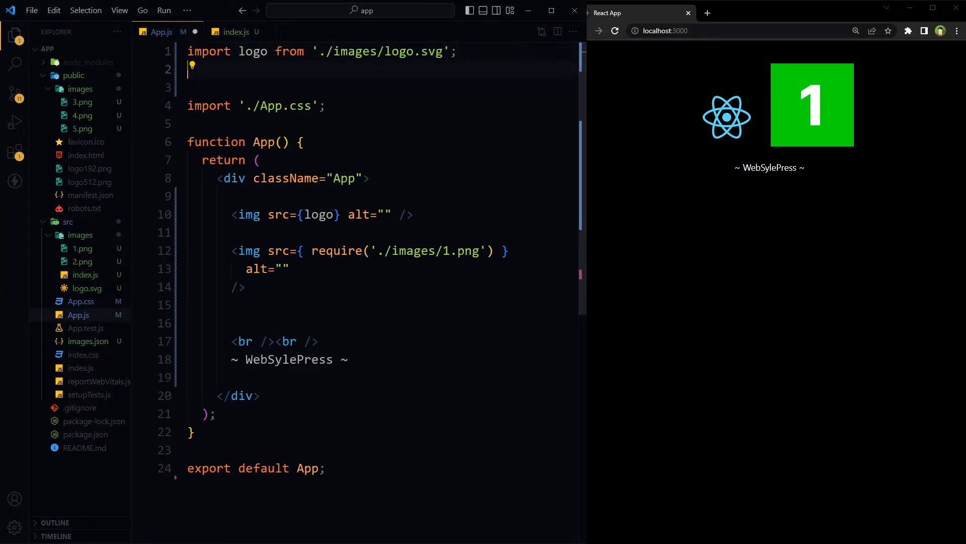
- Import IMAGES from './images/index.js' and render IMAGES.imgOne and IMAGES.imgTwo as img tags
text(import IMAGES from './images/index.js';)
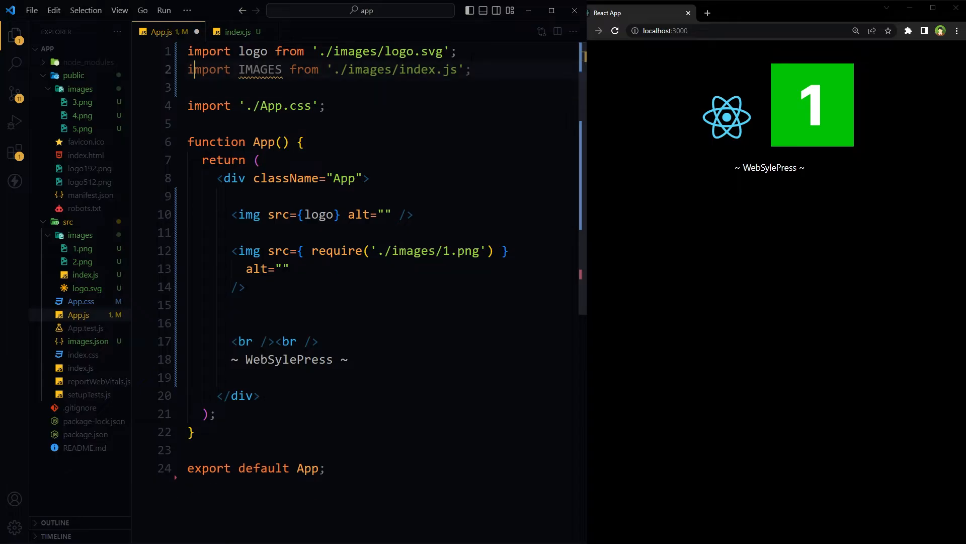
double_click(259, 69)
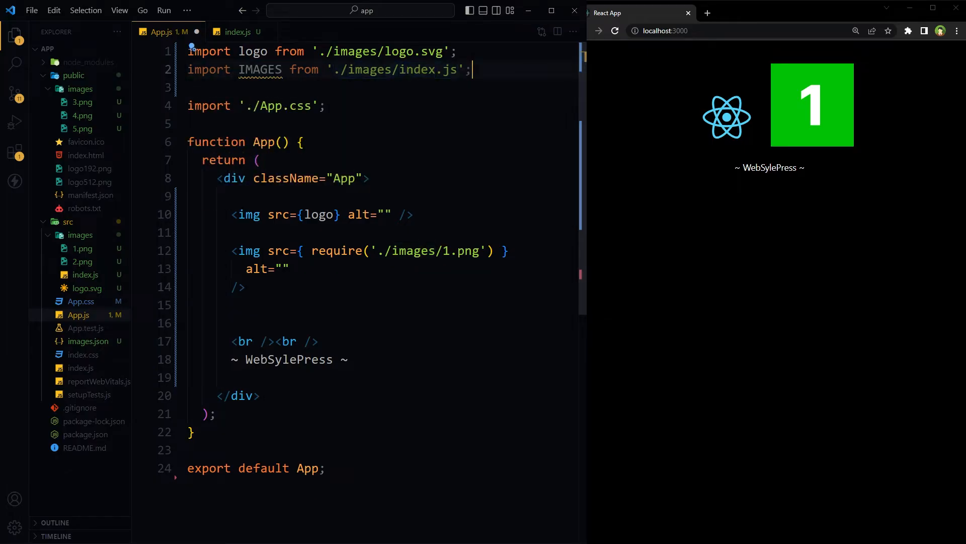
key(Enter)
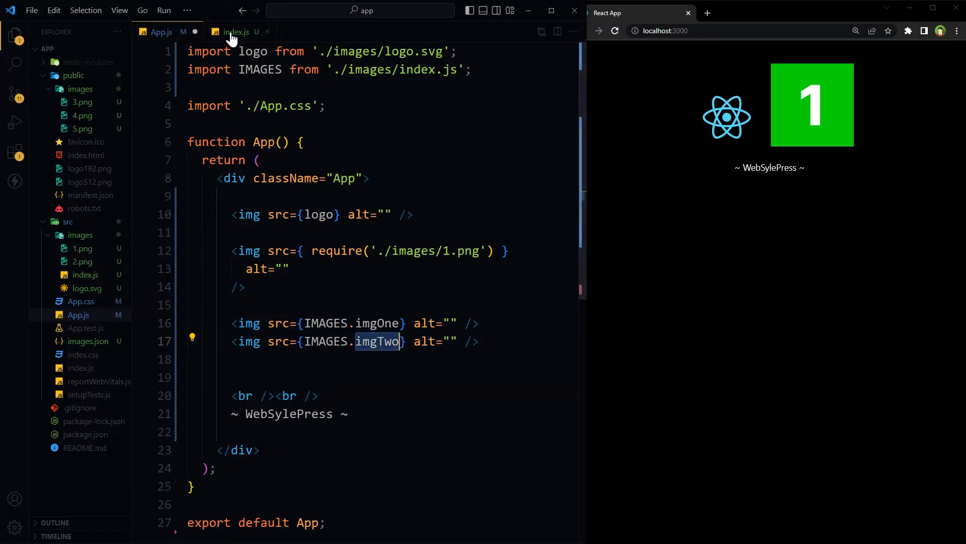
click(234, 31)
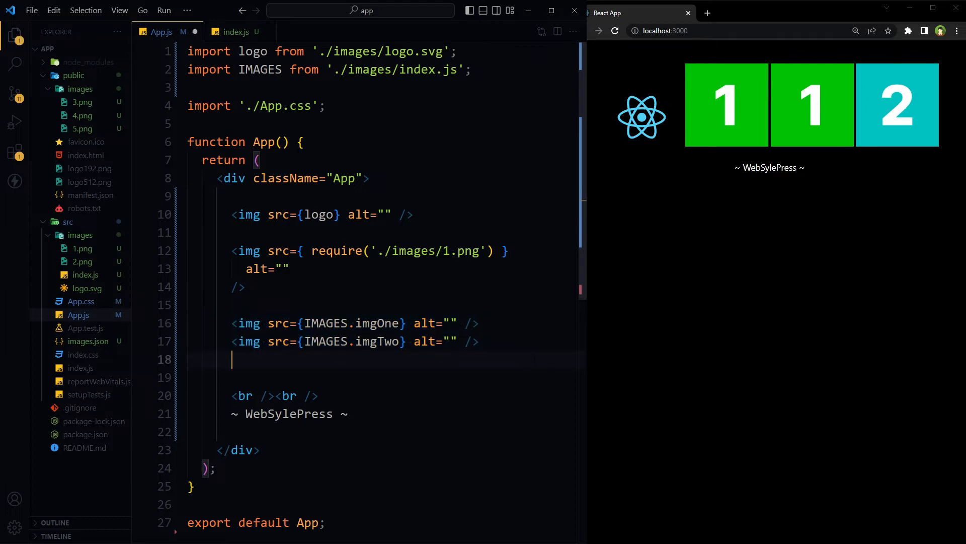
- Add {/* public directory */} comments with img tags for images/3.png and ./images/4.png
text({/* public directory */})
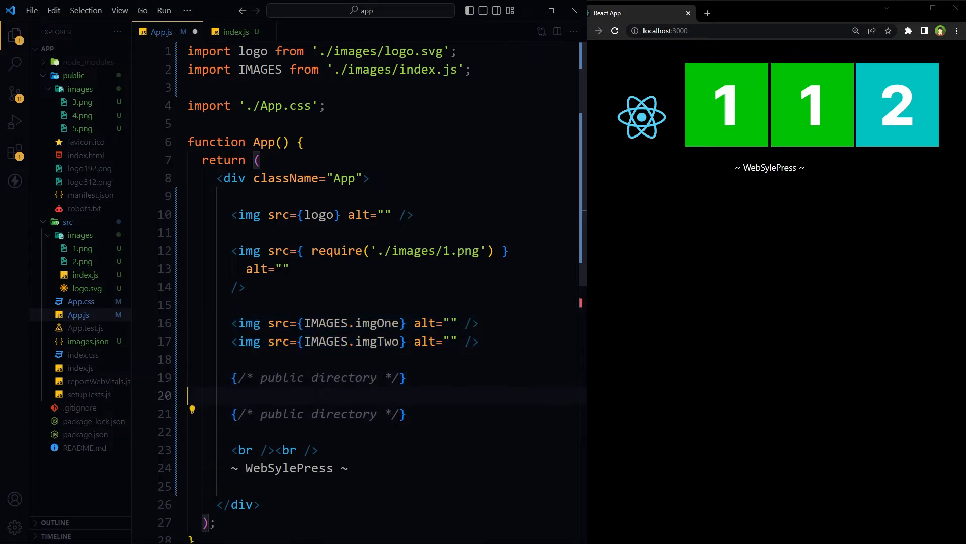
scroll(down, 3)
text(<img src="images/3.png" alt="" />)
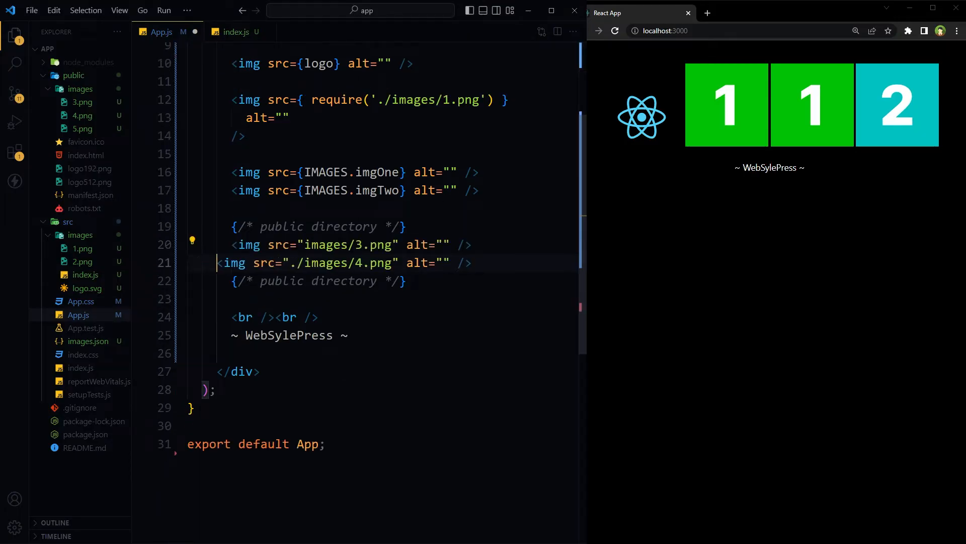
double_click(348, 245)
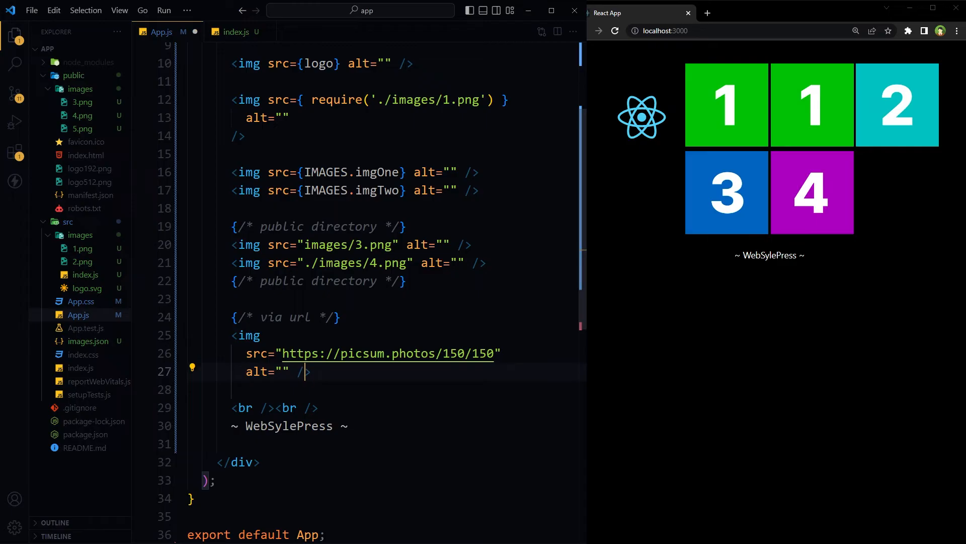
- Add the picsum.photos/150/150 URL image and save so the photo renders
key(Enter)
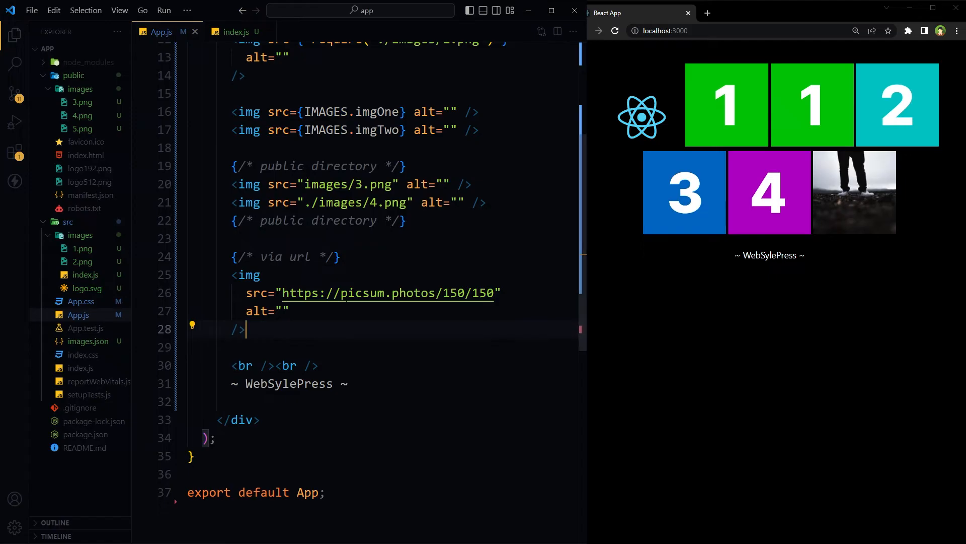
mouse_move(382, 293)
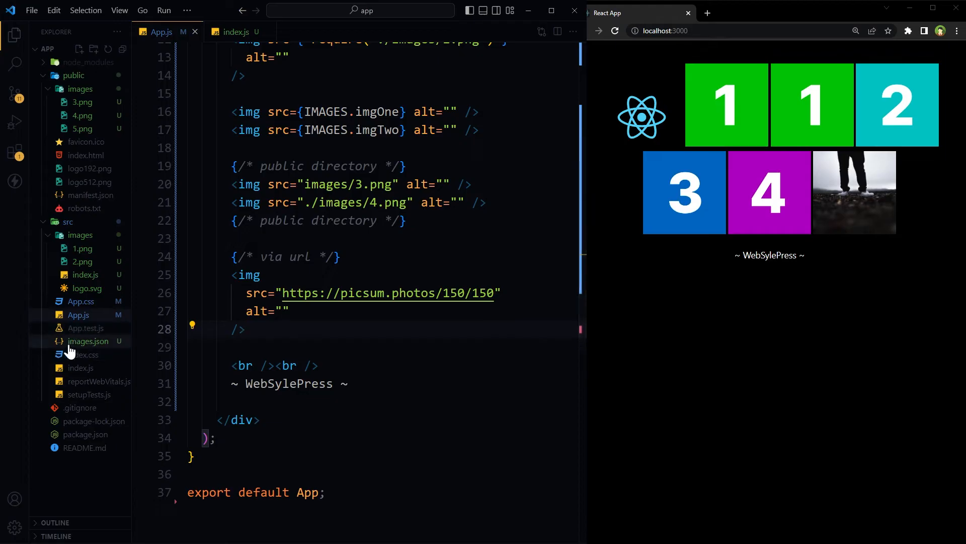
mouse_move(89, 345)
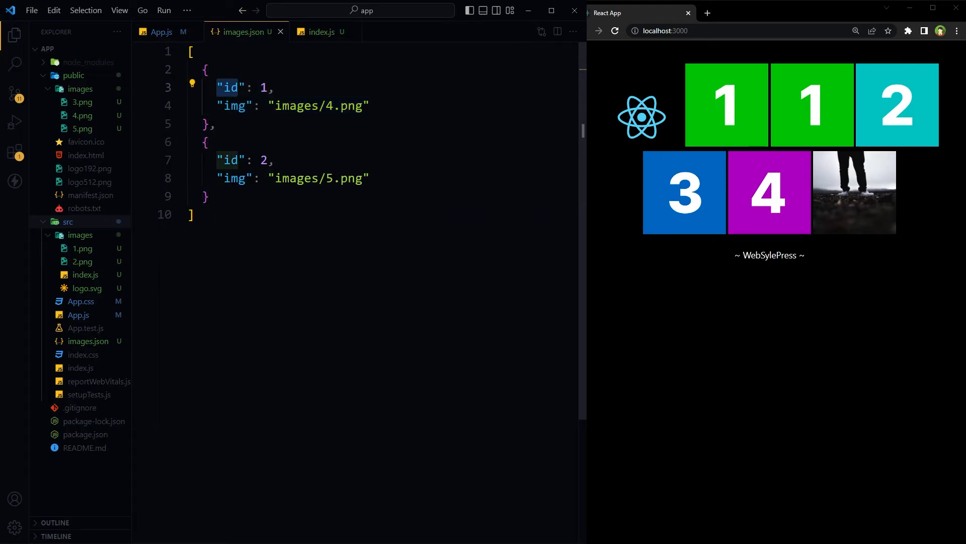
- Review the images.json entries and the images index module side by side
double_click(319, 105)
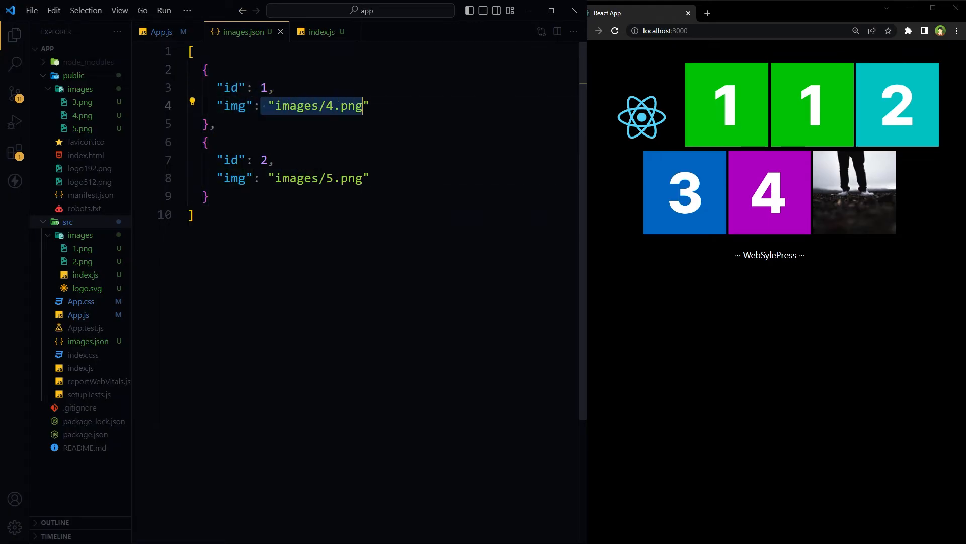
click(321, 31)
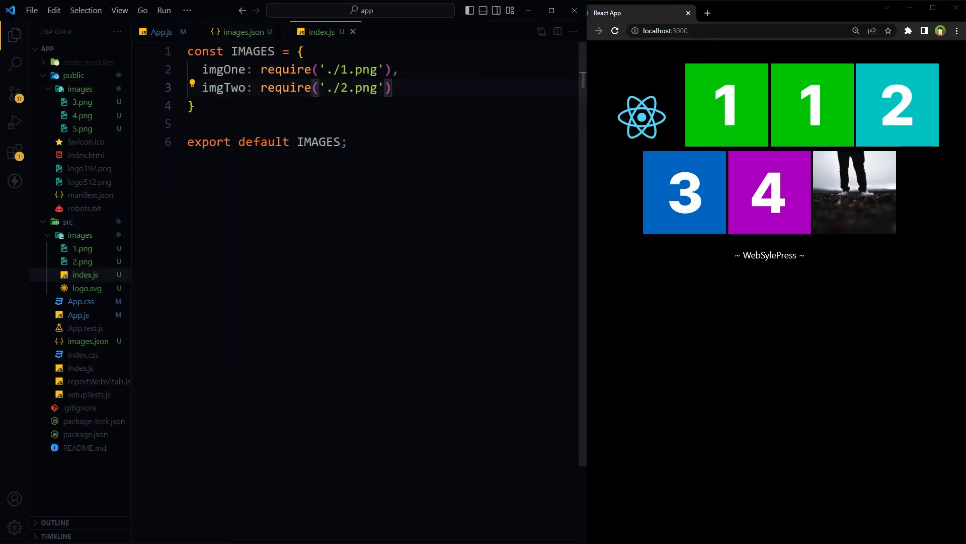
click(240, 32)
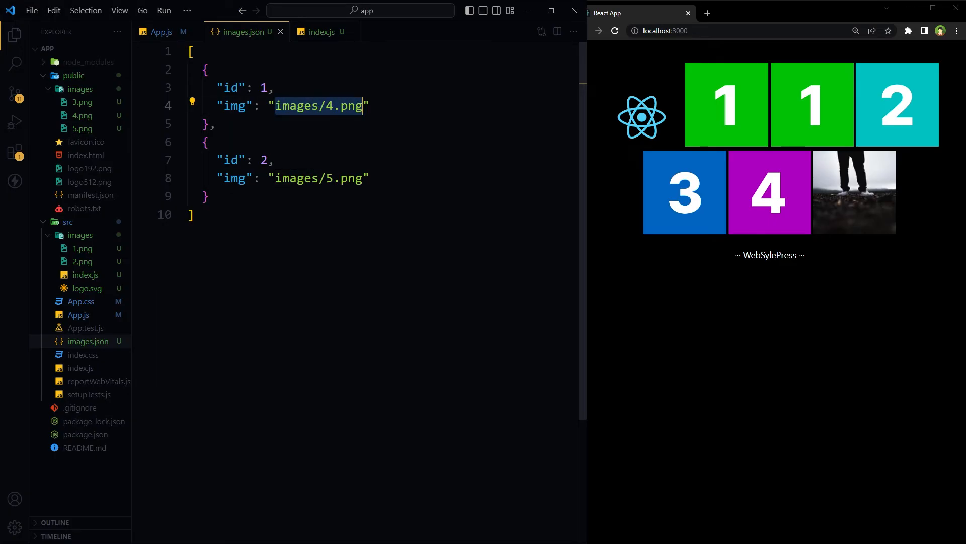
mouse_move(88, 110)
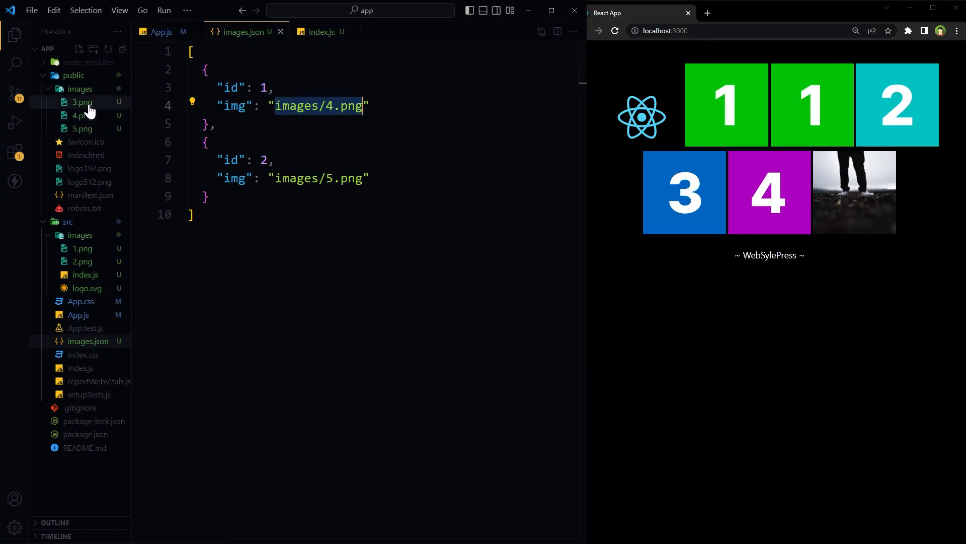
mouse_move(74, 76)
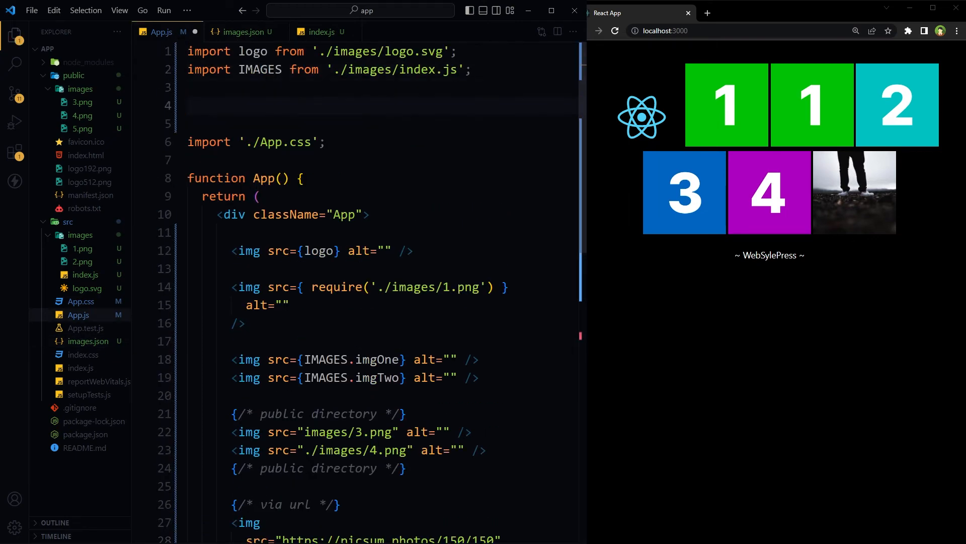
- Import IMGS from './images.json' and scroll down to the JSX below the URL image
text(import IMGS from './images.json';)
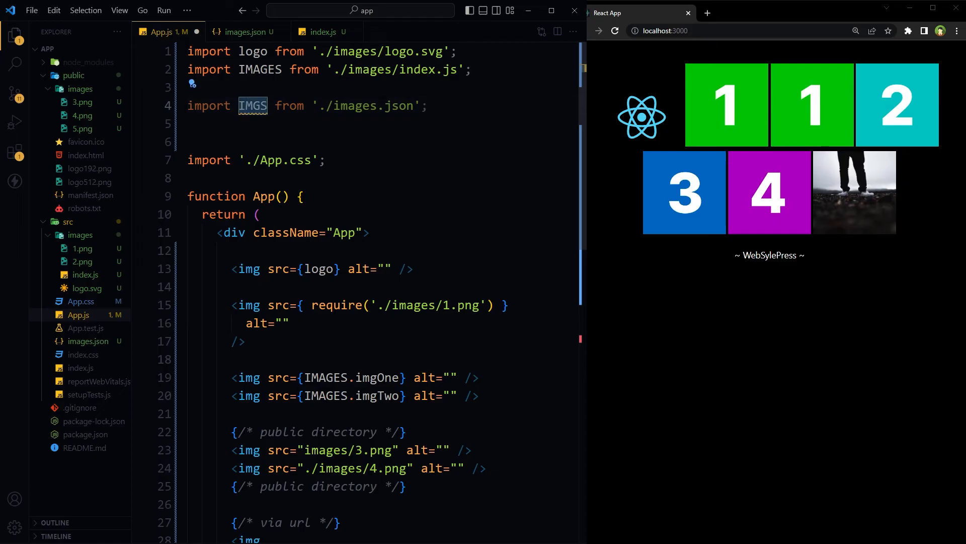
double_click(356, 106)
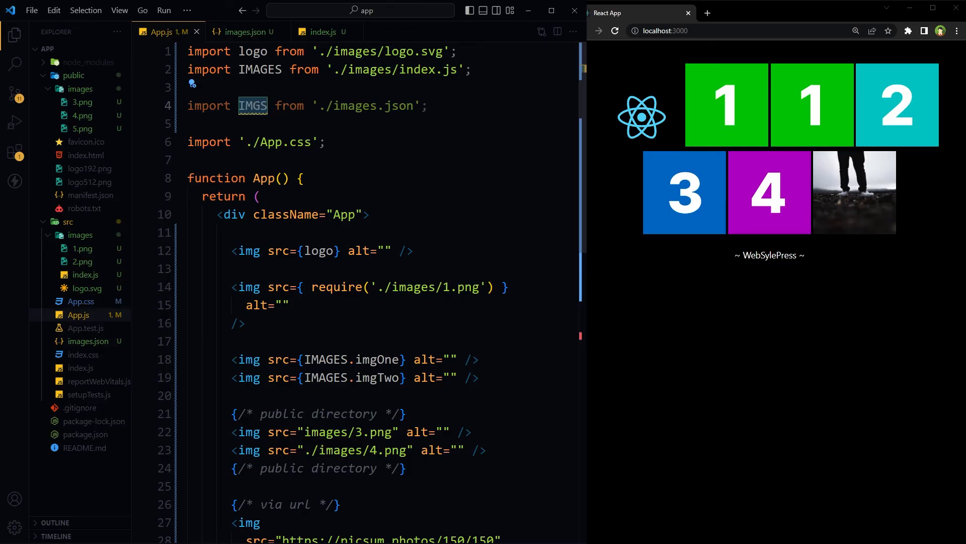
scroll(down, 3)
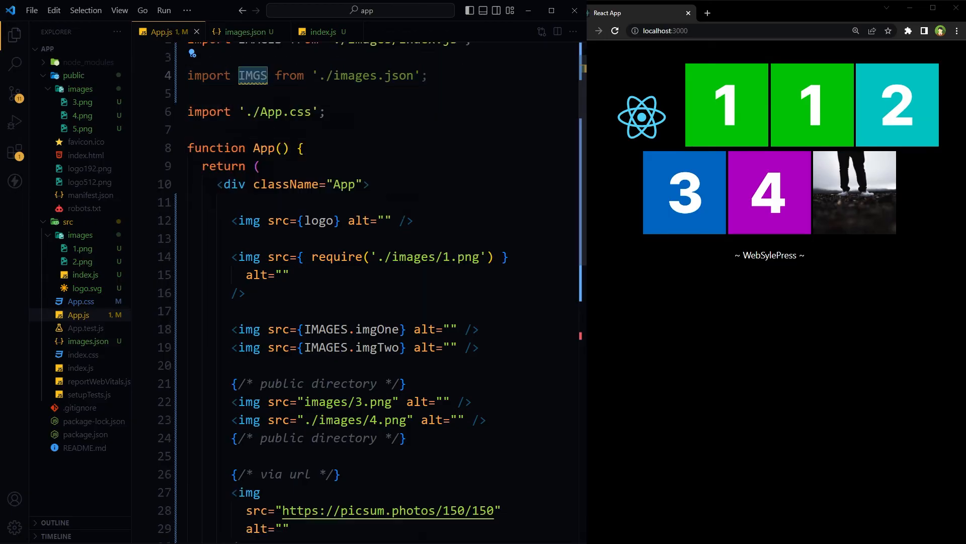
scroll(down, 3)
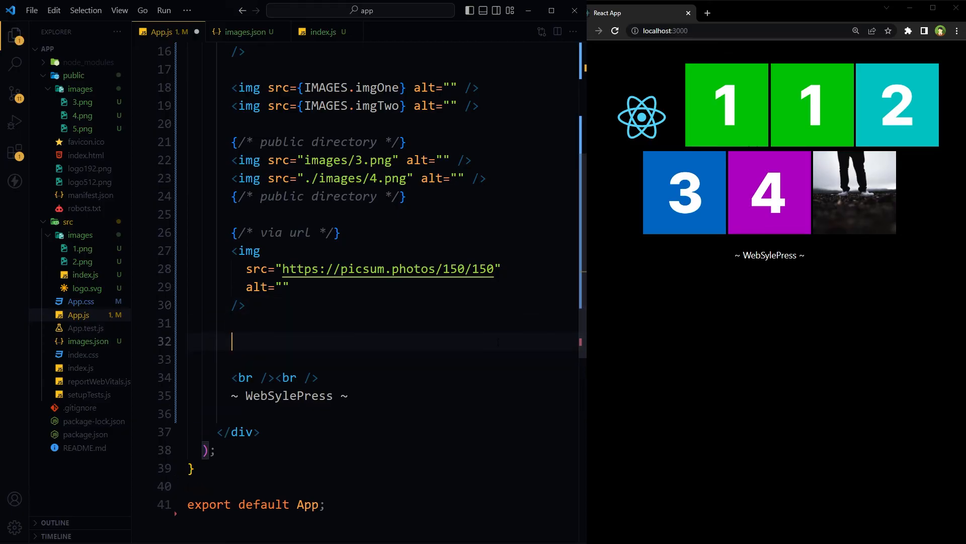
- Write {IMGS && IMGS.map((item) => { return(<div key={item.id}>...</div>) })} below the URL image
text({})
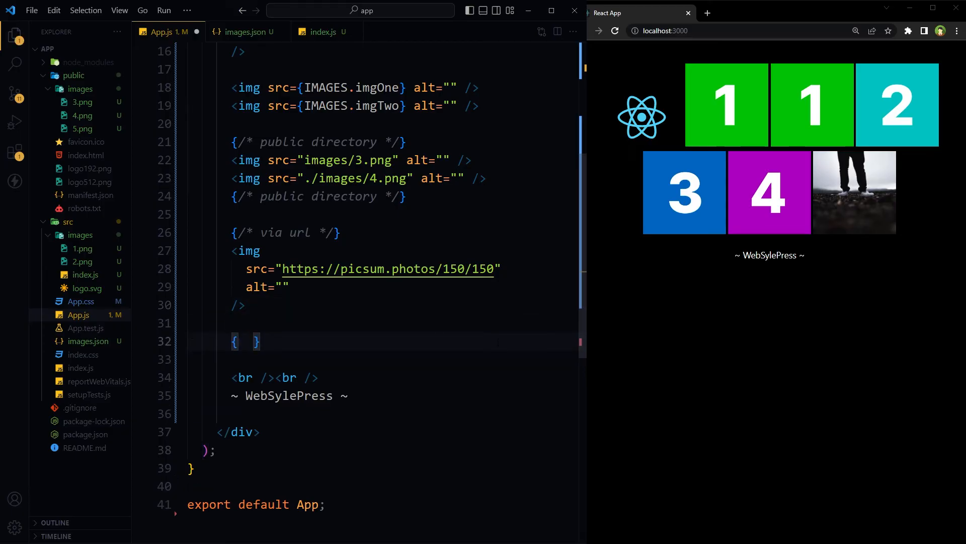
text(IMGS &&)
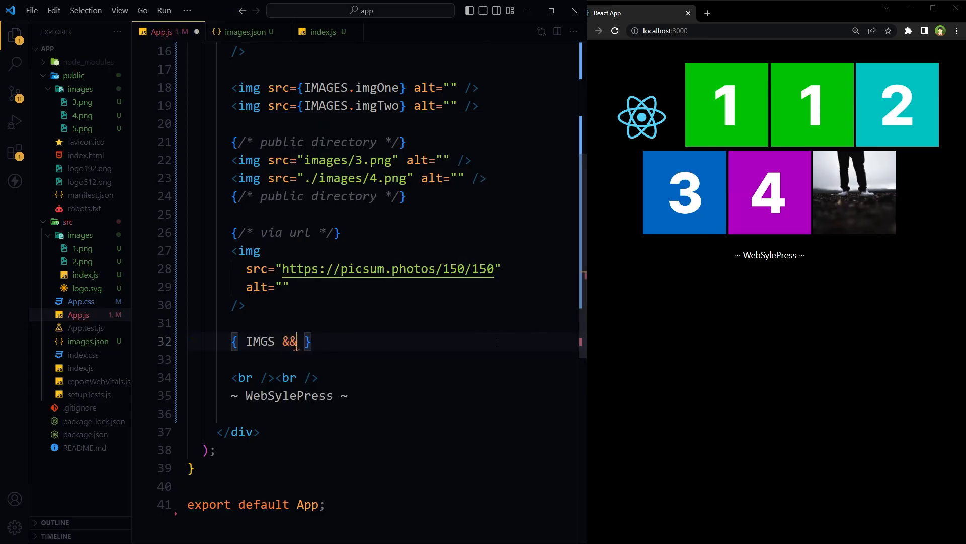
text(IMGS)
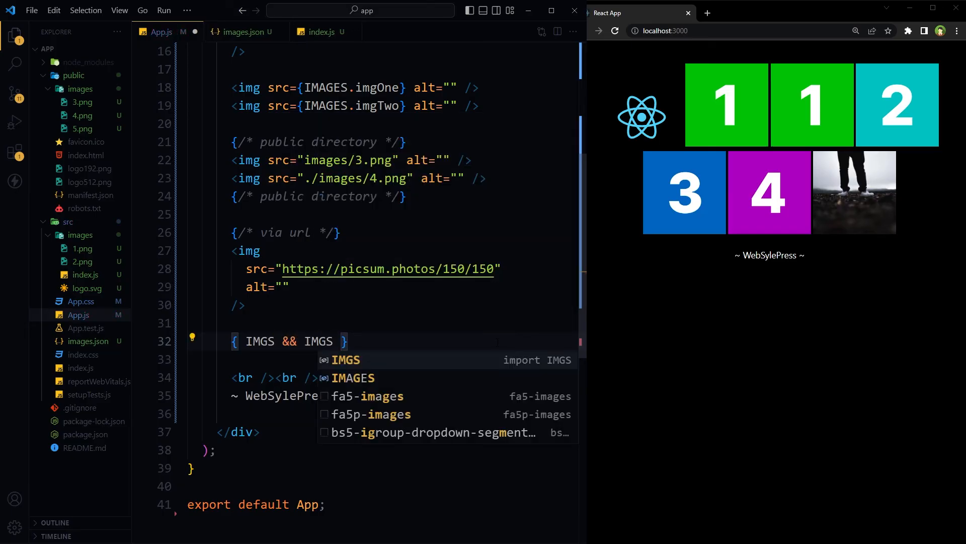
text(.map)
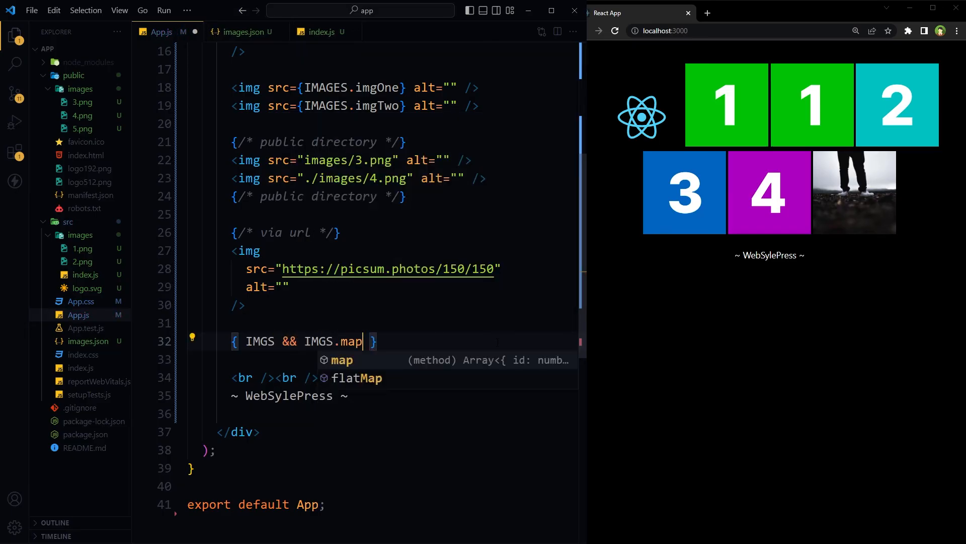
text(())
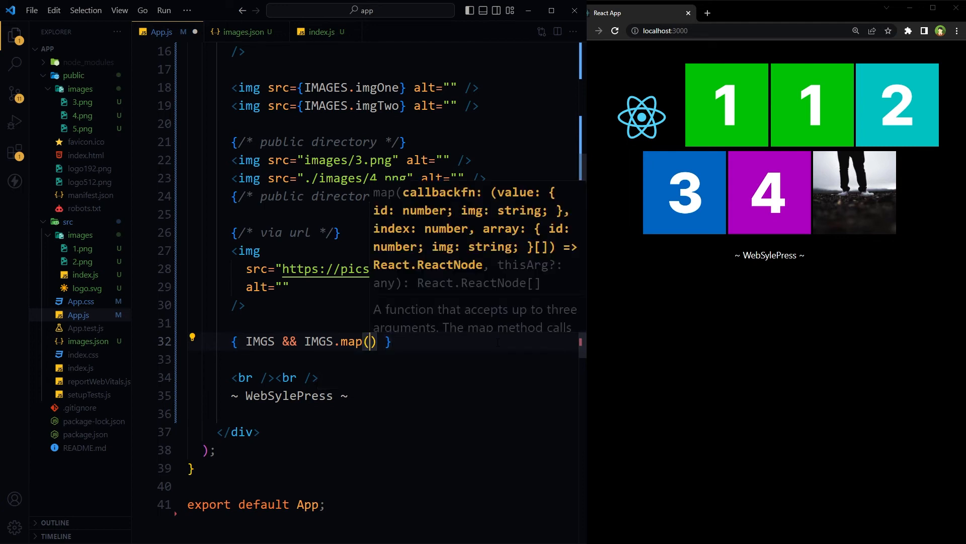
text((item)
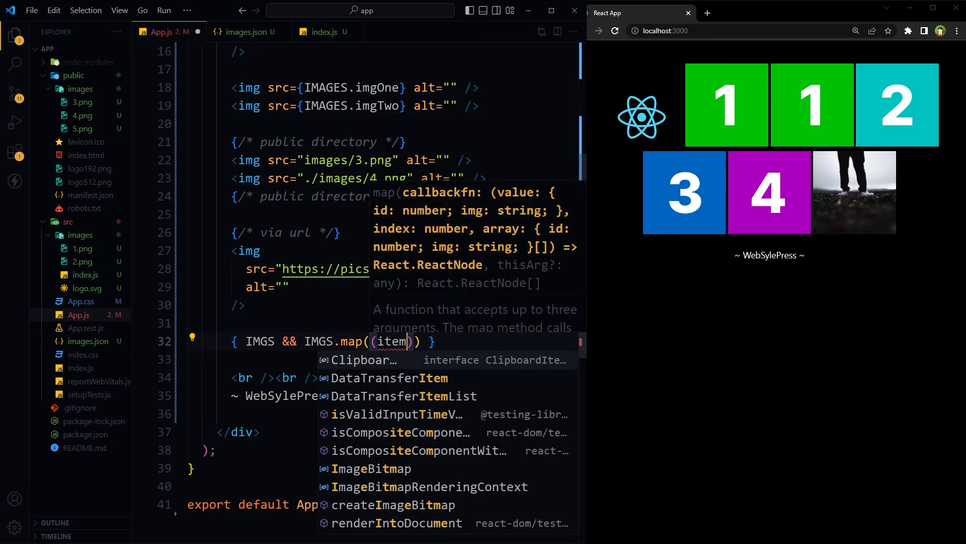
text(=>)
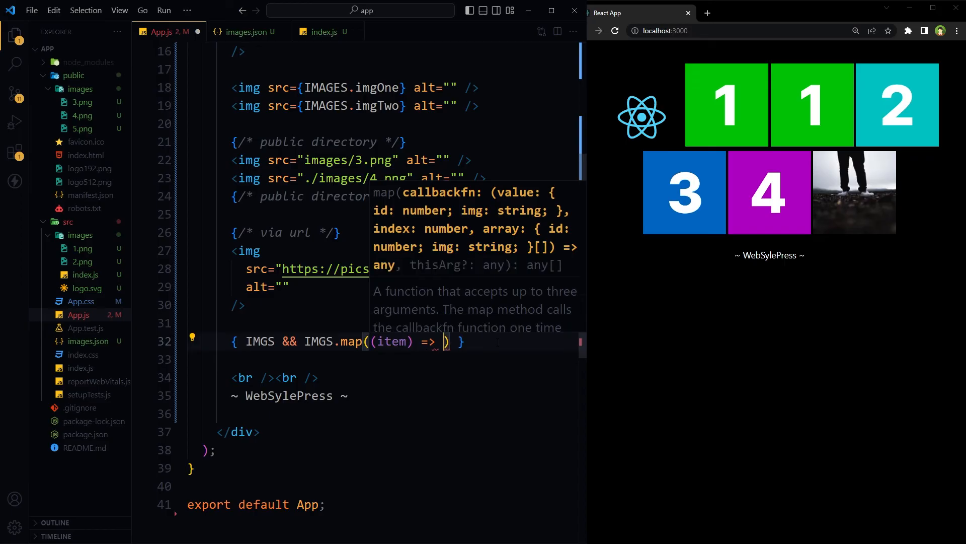
text(return()
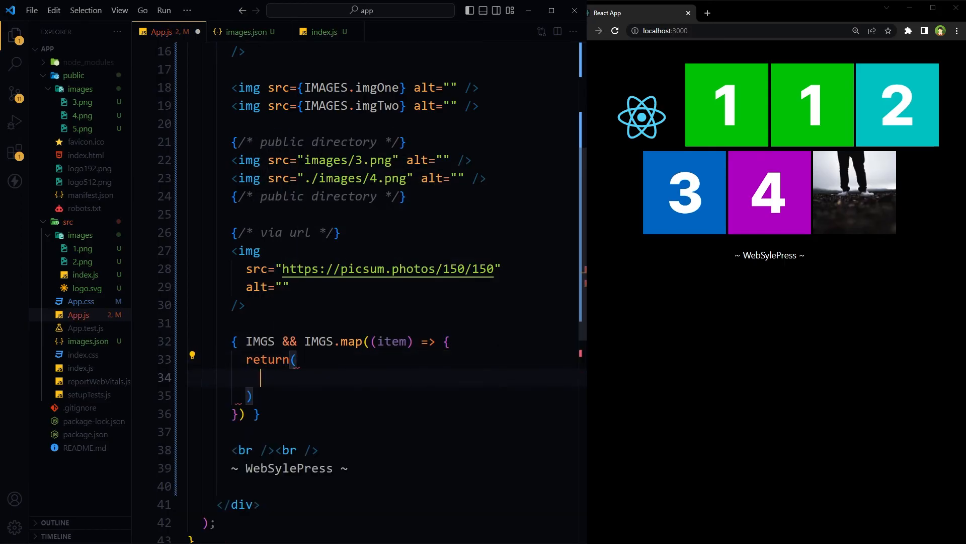
text(<div></div>)
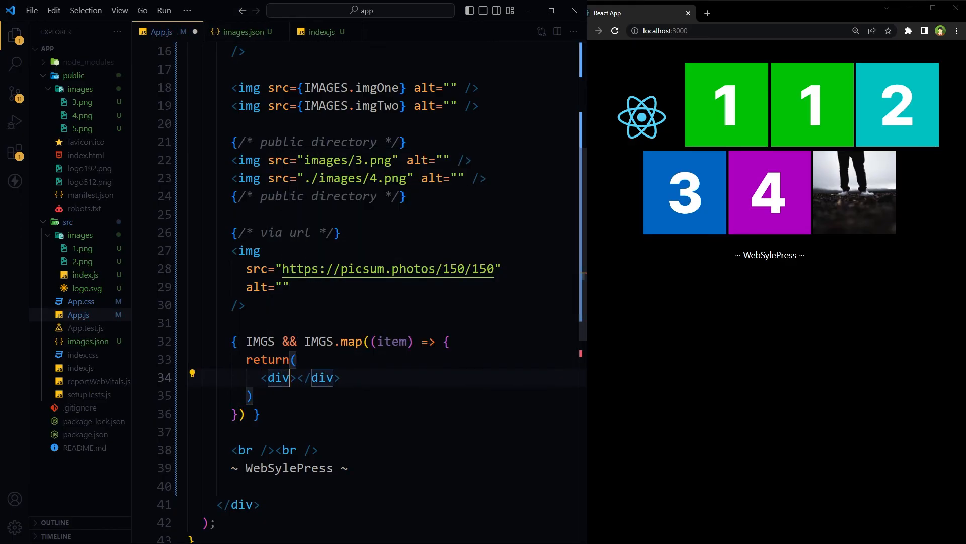
text(k)
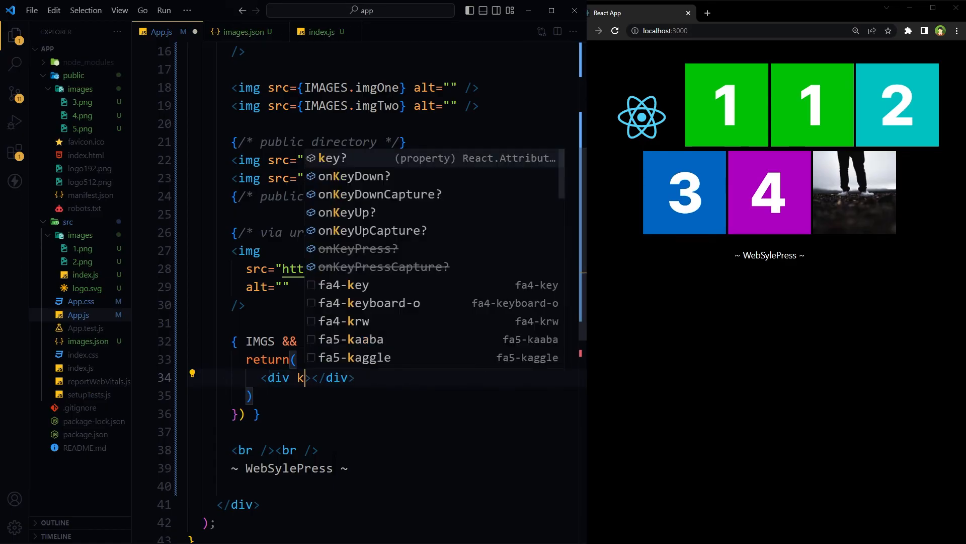
text(ey={})
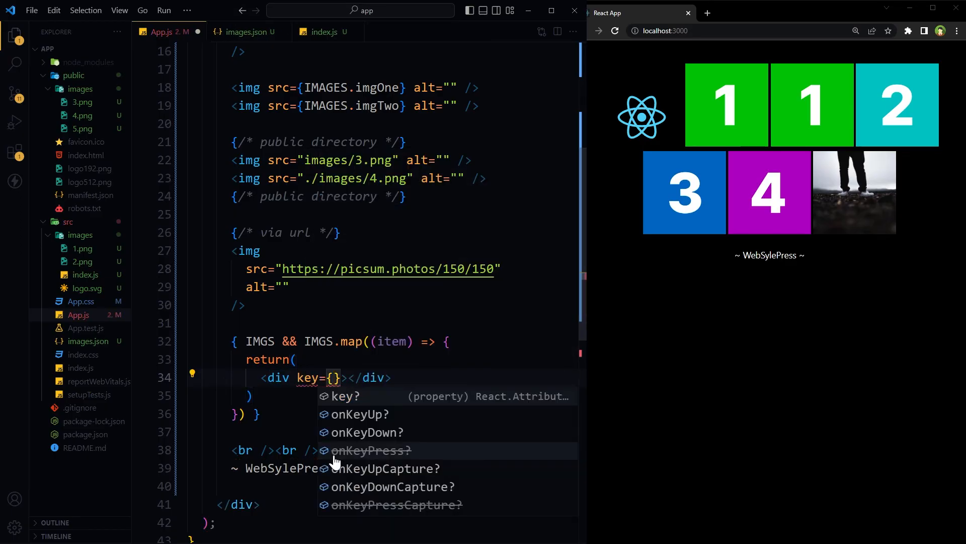
text(item.id)
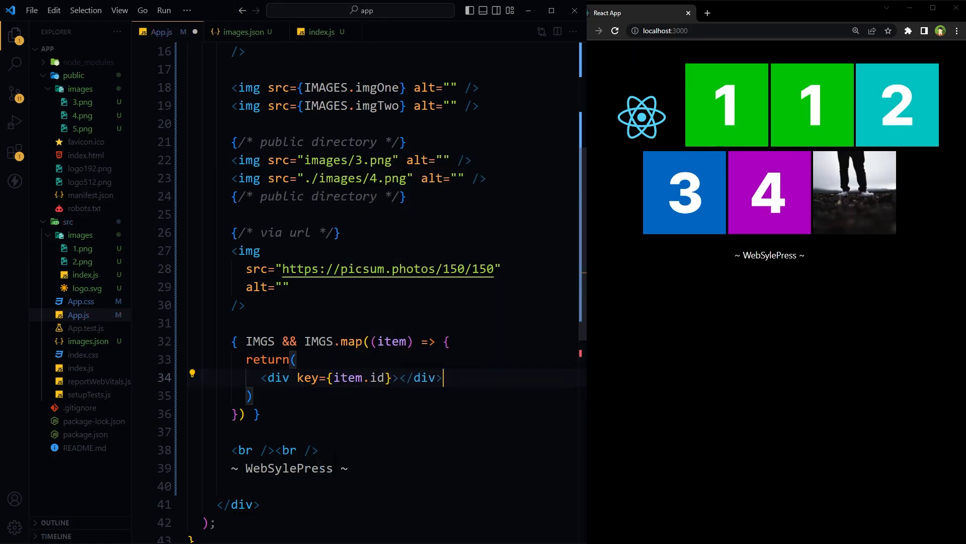
key(Enter)
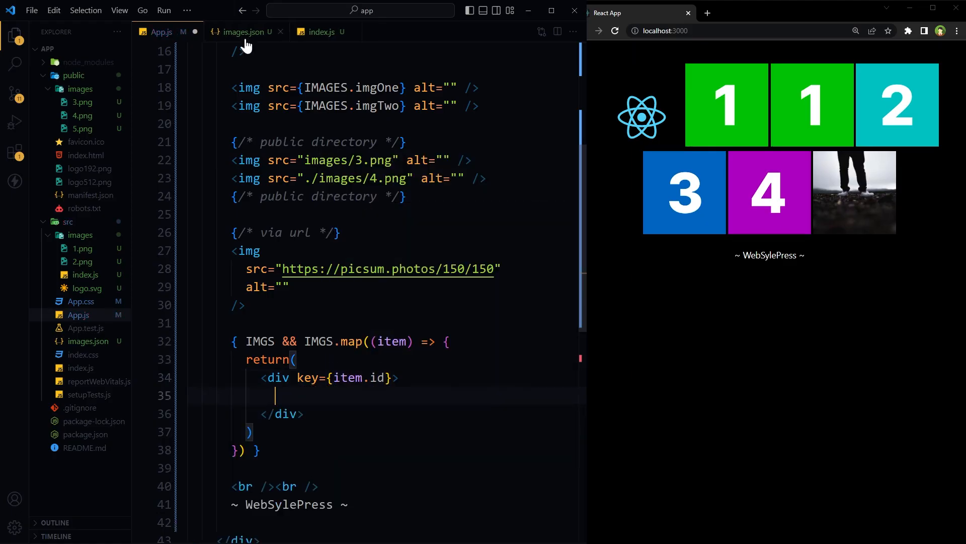
- Check the field names in images.json, add <img src={item.img} alt="" /> inside the div, and select the mapping block
click(245, 32)
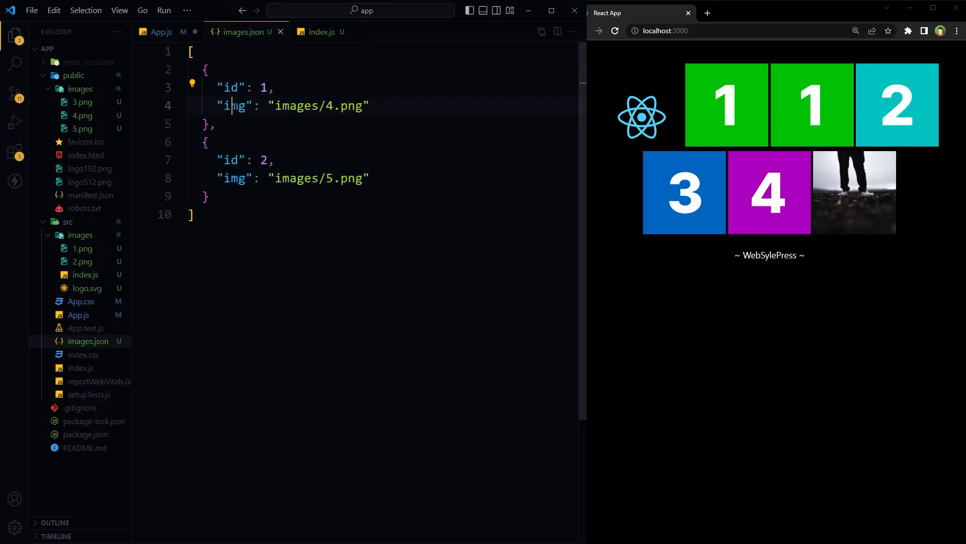
click(161, 31)
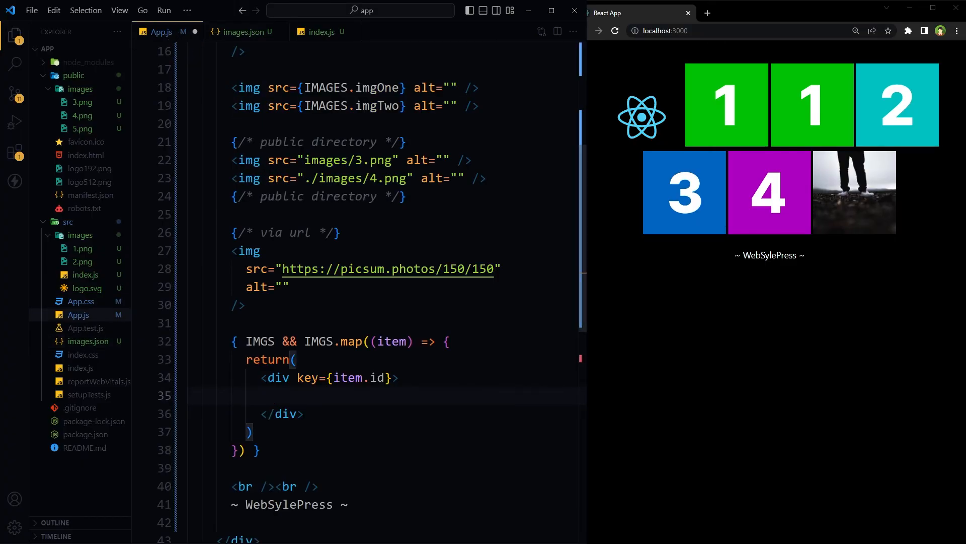
text(<img src={ item.img } alt="" />)
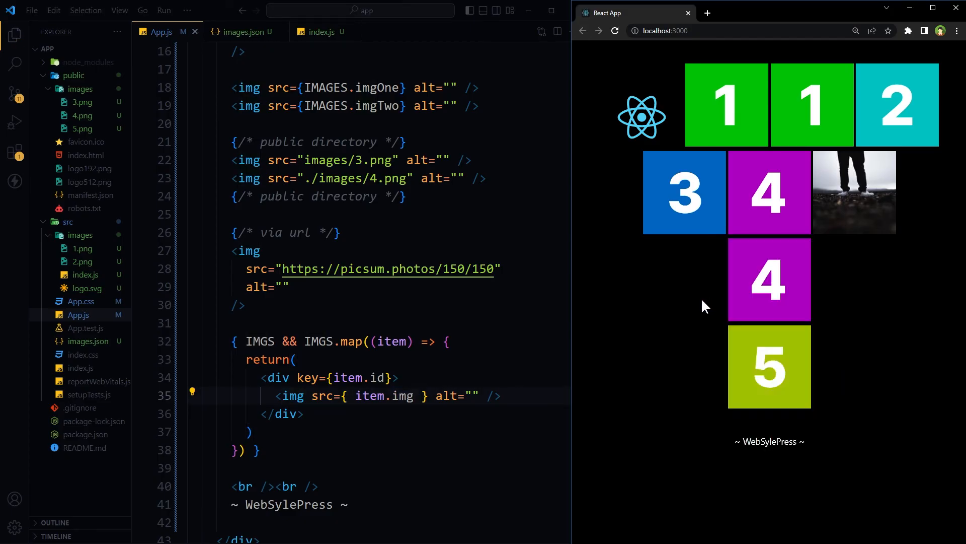
drag(247, 341, 259, 451)
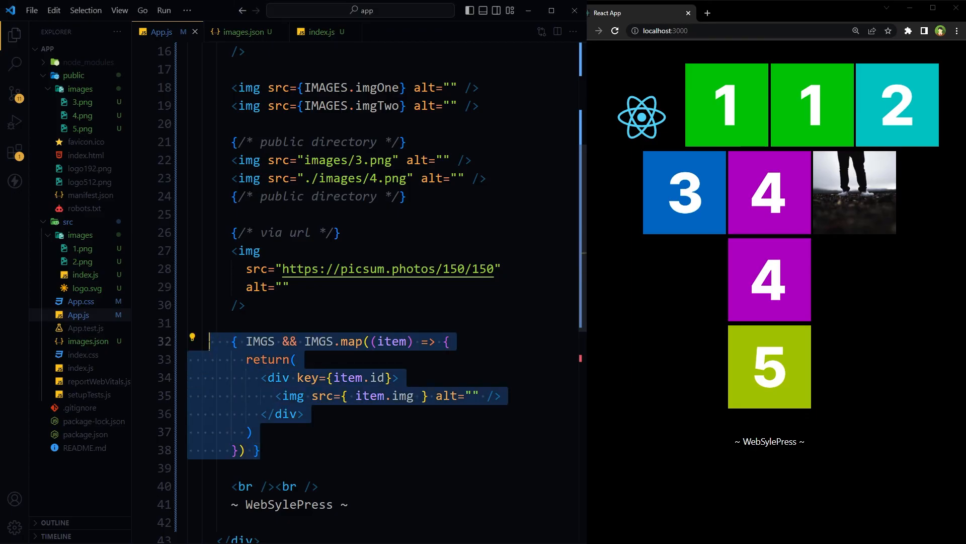